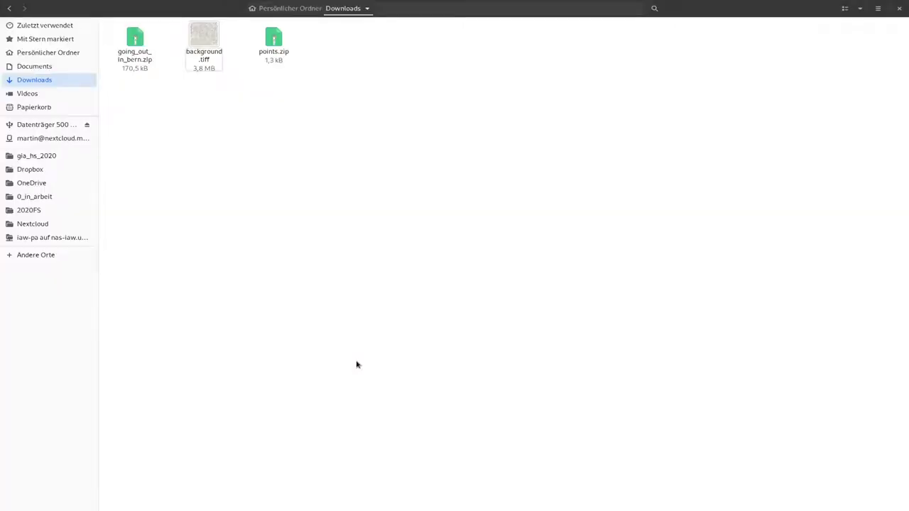
mouse_move(406, 202)
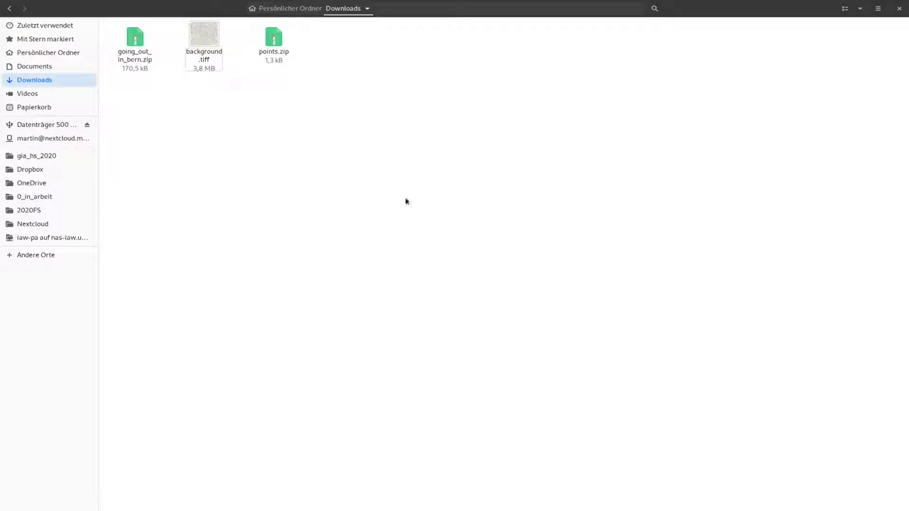
mouse_move(272, 42)
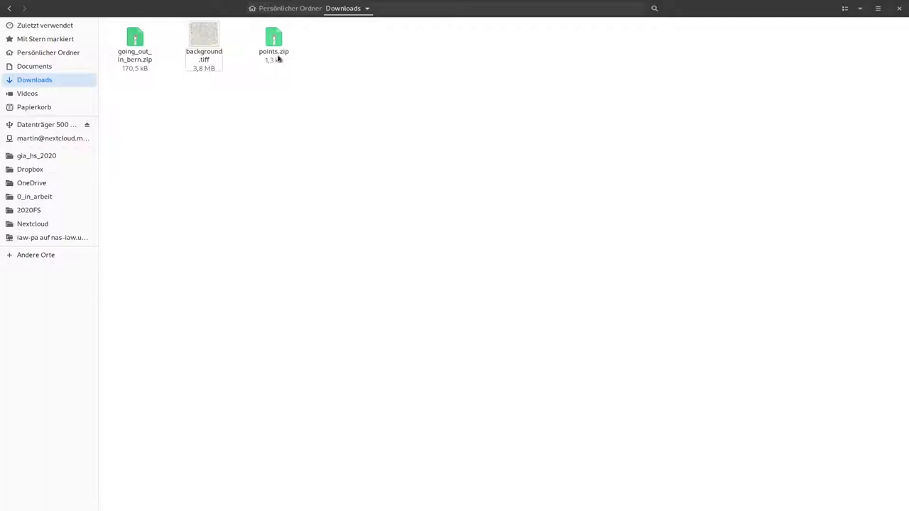
- Extract points.zip in Downloads via 'Hier entpacken', creating a points folder
right_click(272, 42)
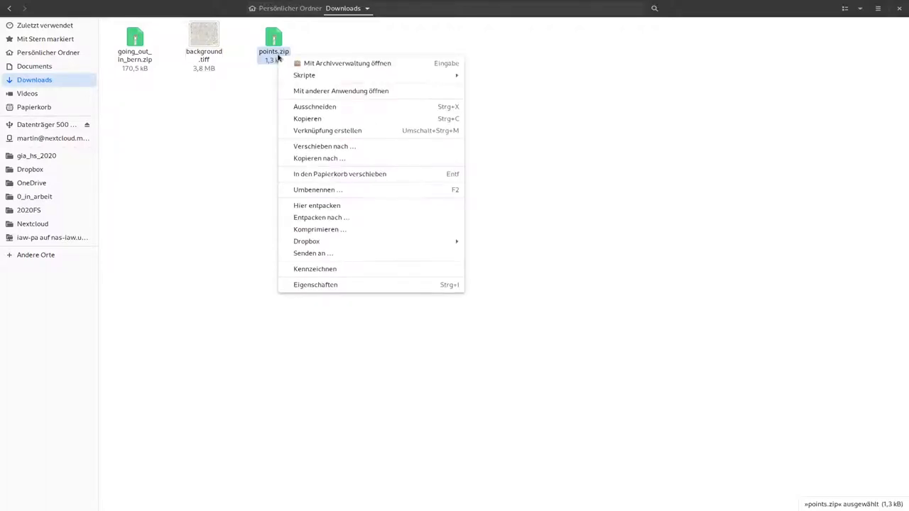
click(272, 37)
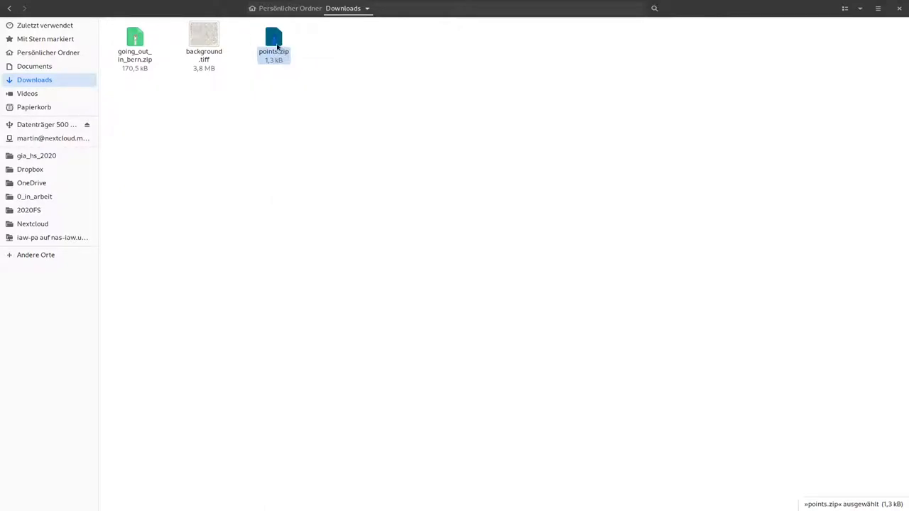
right_click(273, 43)
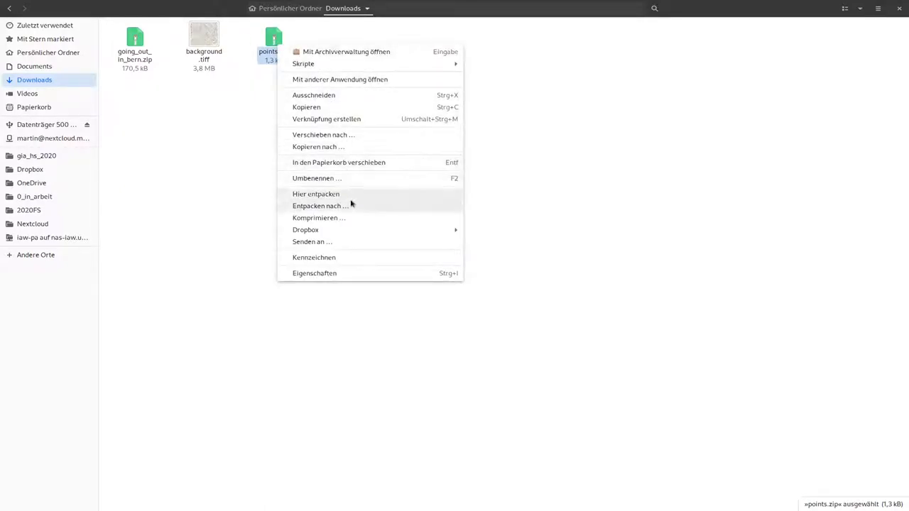
click(315, 193)
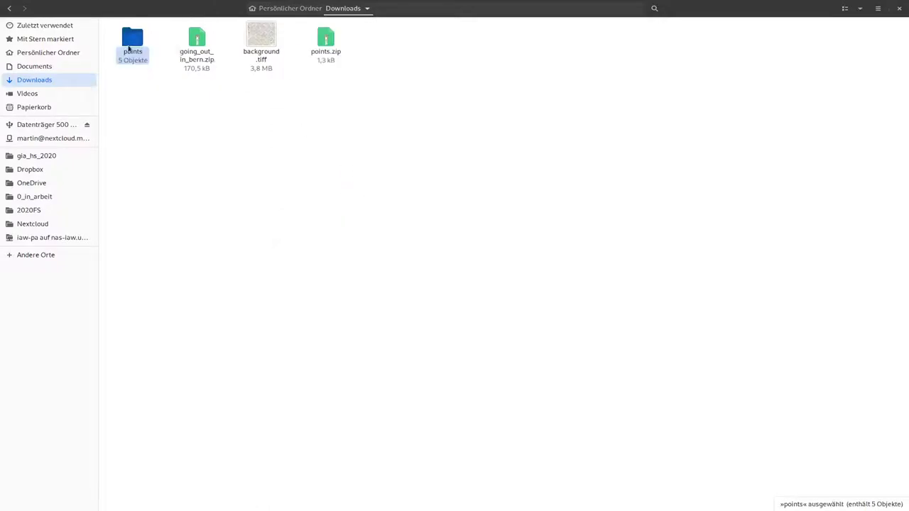
- Enter the points folder and highlight points.shp, .dbf, .prj and .shx in turn
double_click(132, 40)
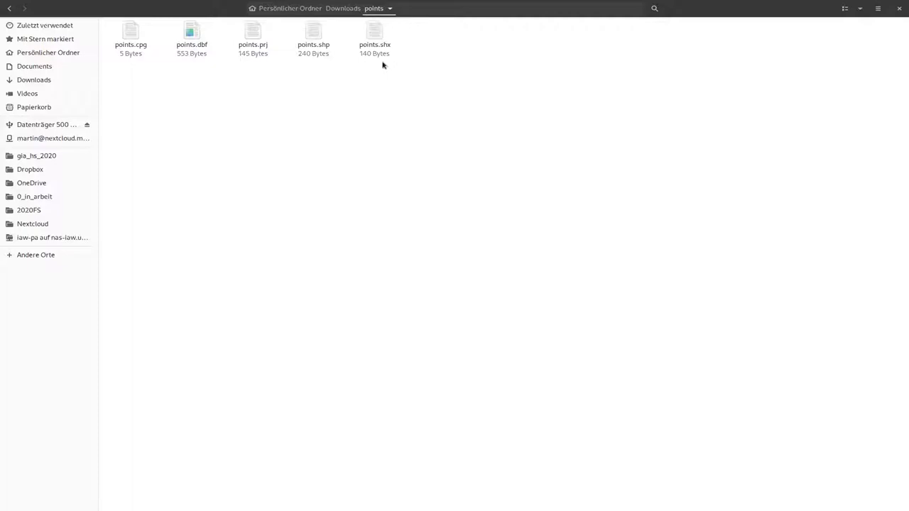
mouse_move(335, 105)
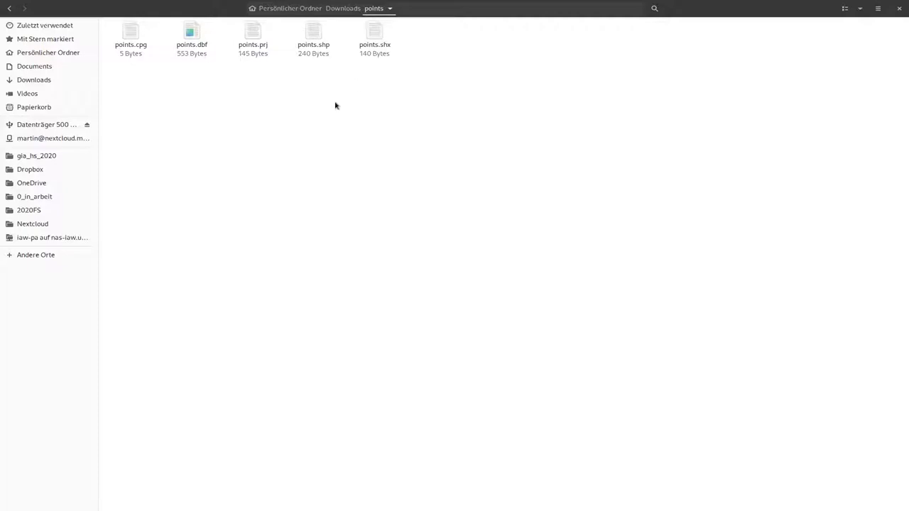
click(313, 36)
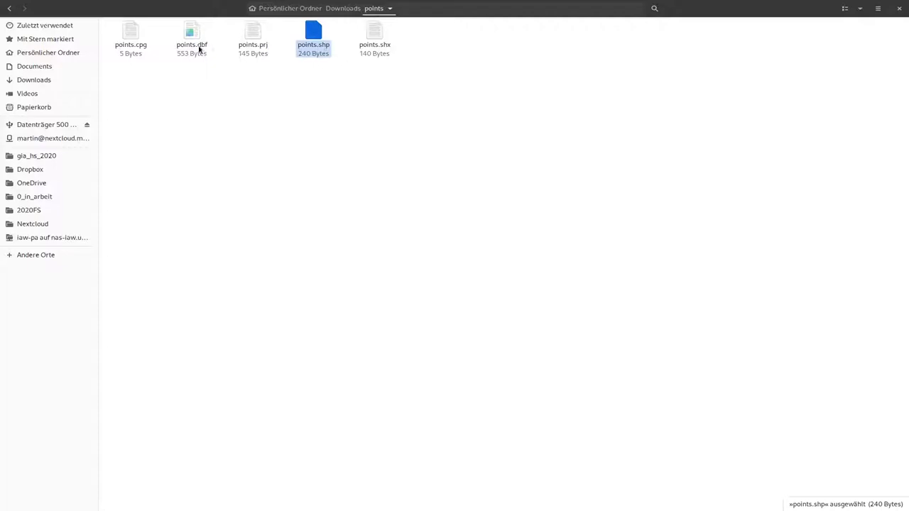
click(190, 36)
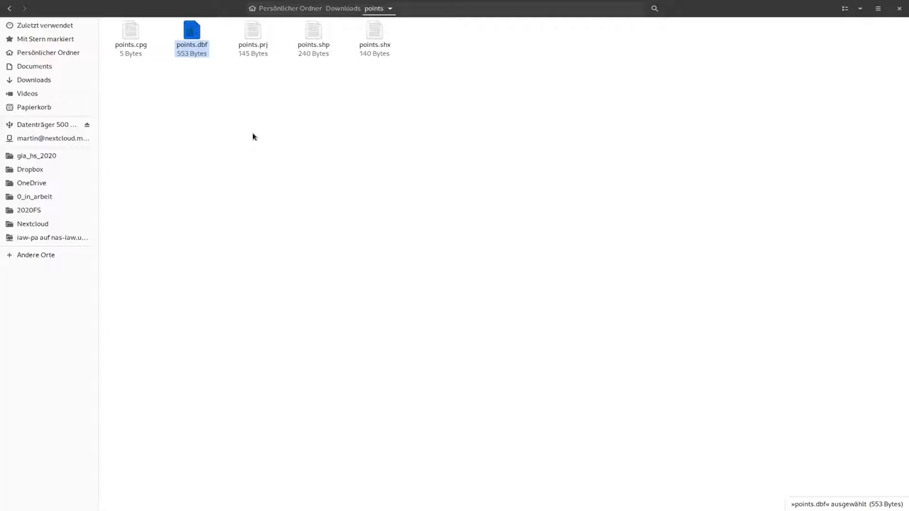
mouse_move(259, 87)
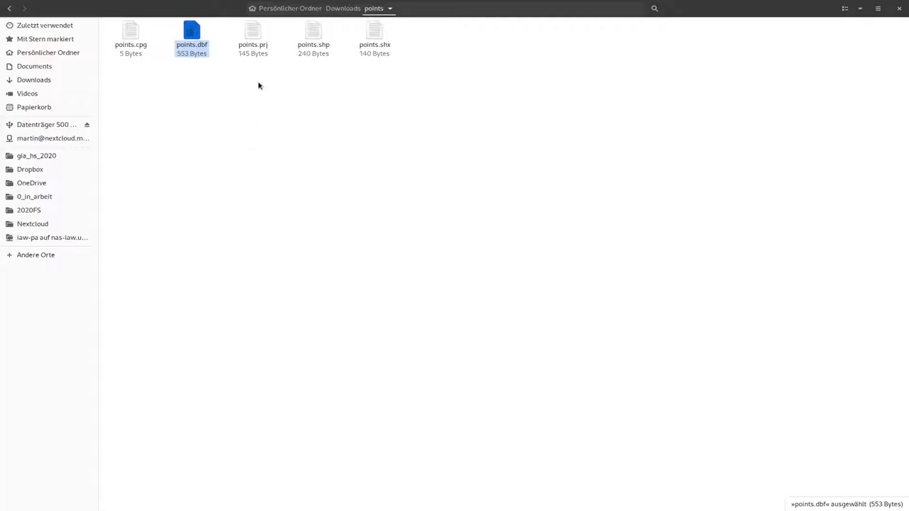
click(253, 36)
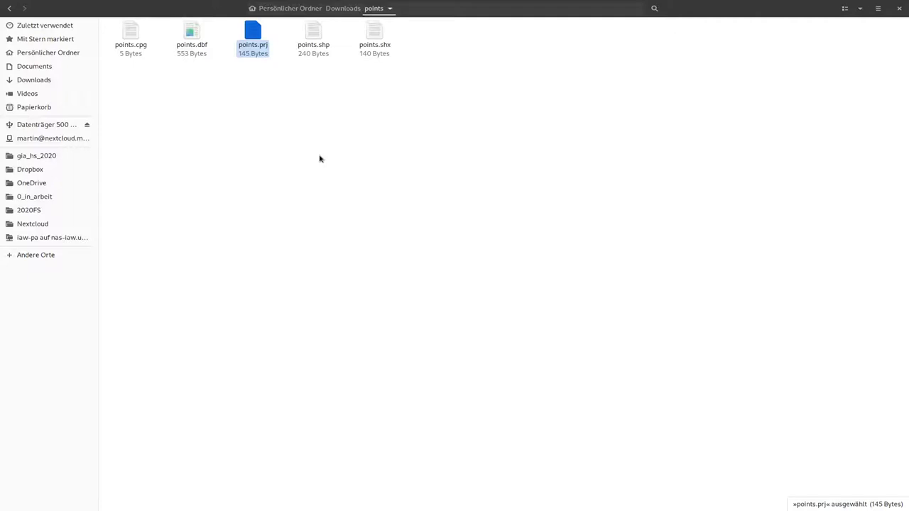
mouse_move(329, 150)
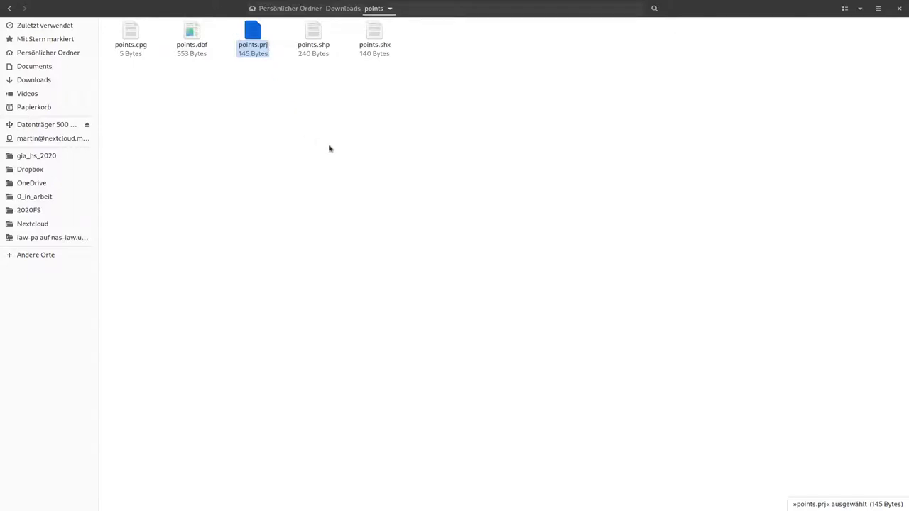
click(375, 40)
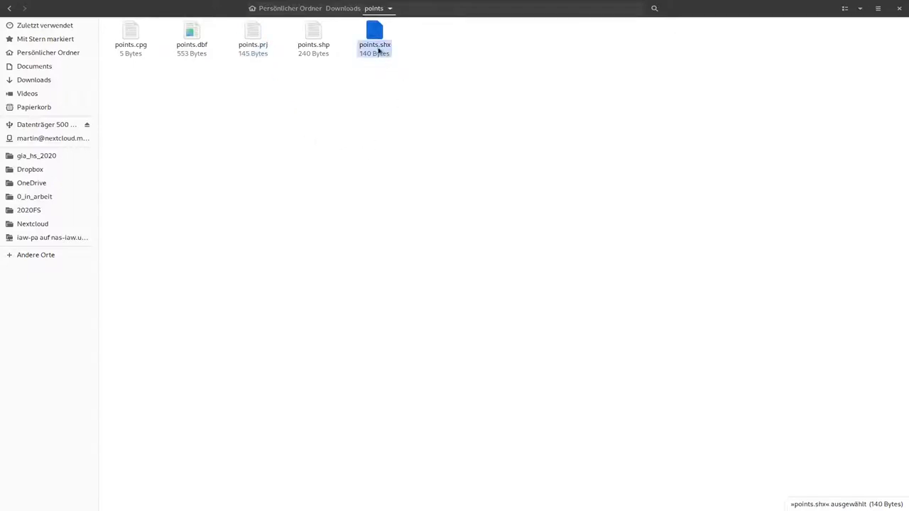
mouse_move(422, 91)
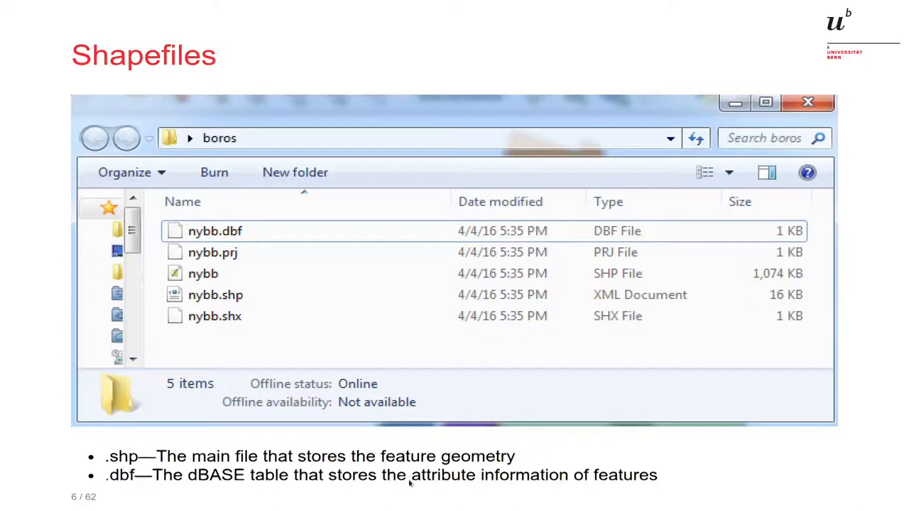
- Advance the lecture slides to the shapefile limitations slide
key(Right)
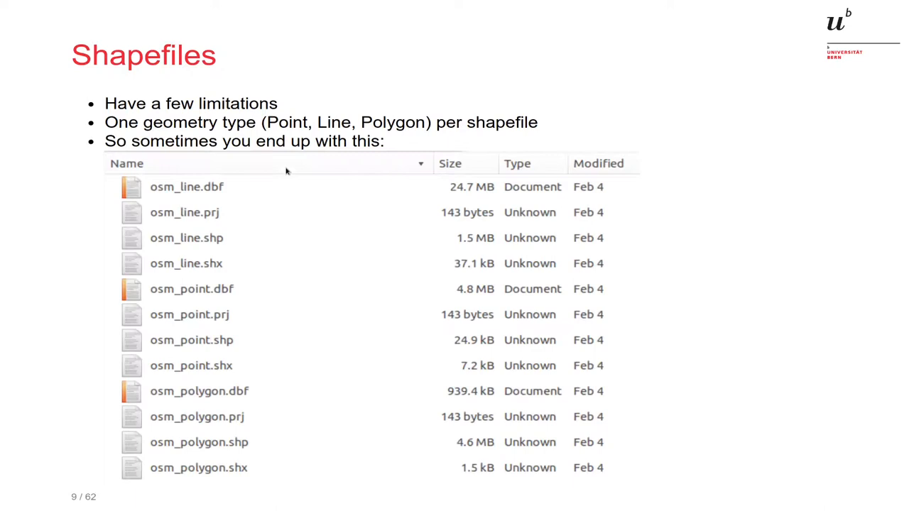
mouse_move(272, 322)
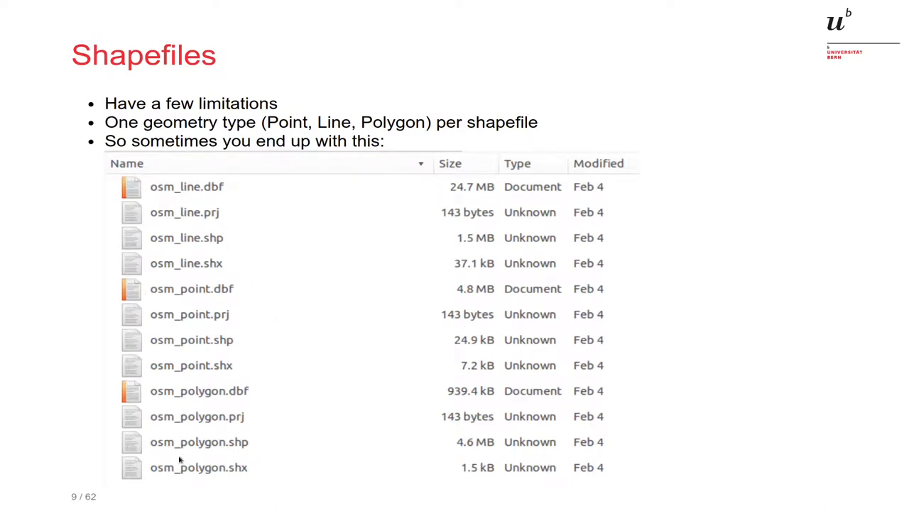
mouse_move(173, 210)
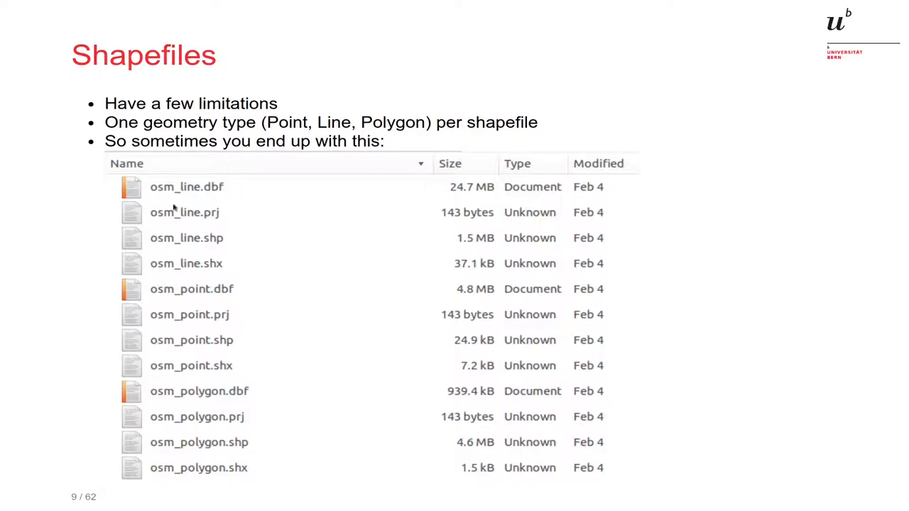
mouse_move(204, 206)
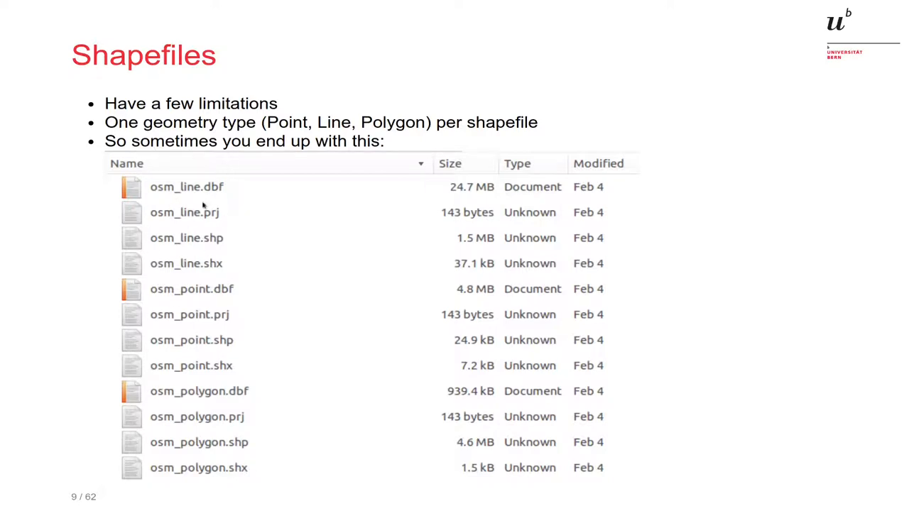
mouse_move(215, 190)
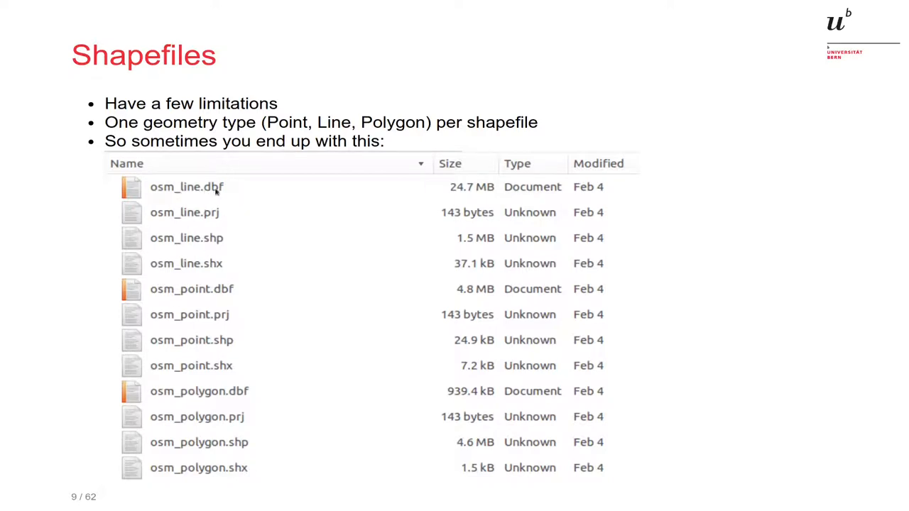
mouse_move(210, 277)
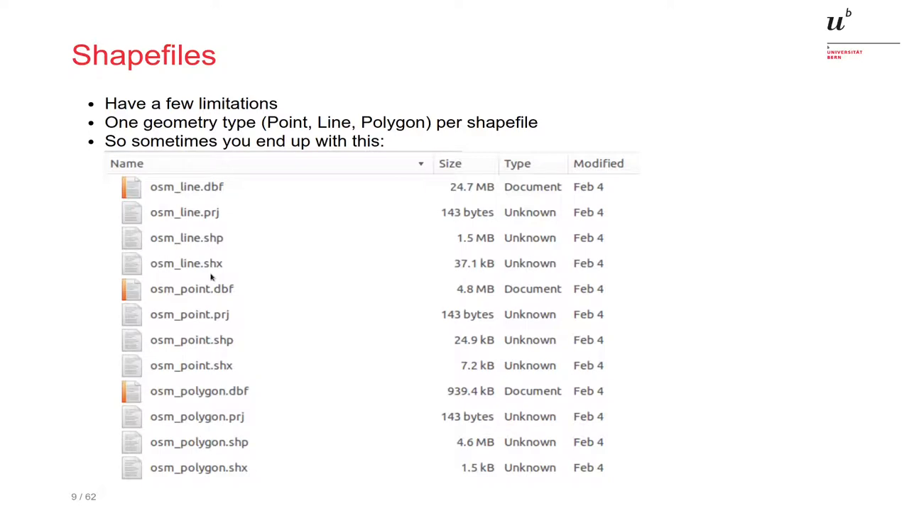
mouse_move(220, 401)
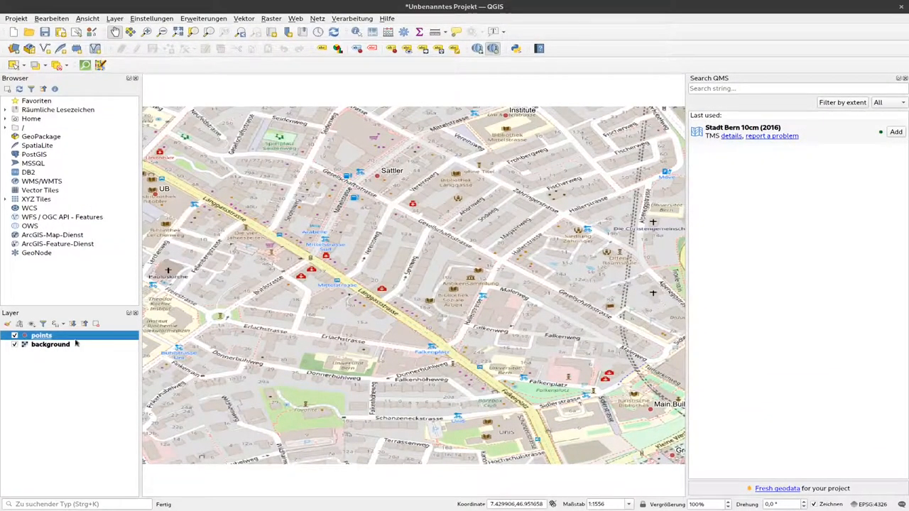
mouse_move(41, 335)
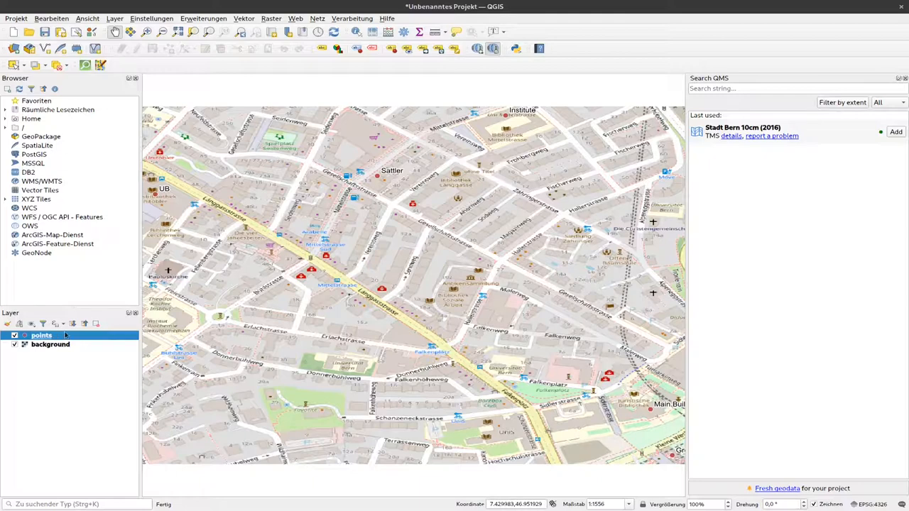
mouse_move(42, 335)
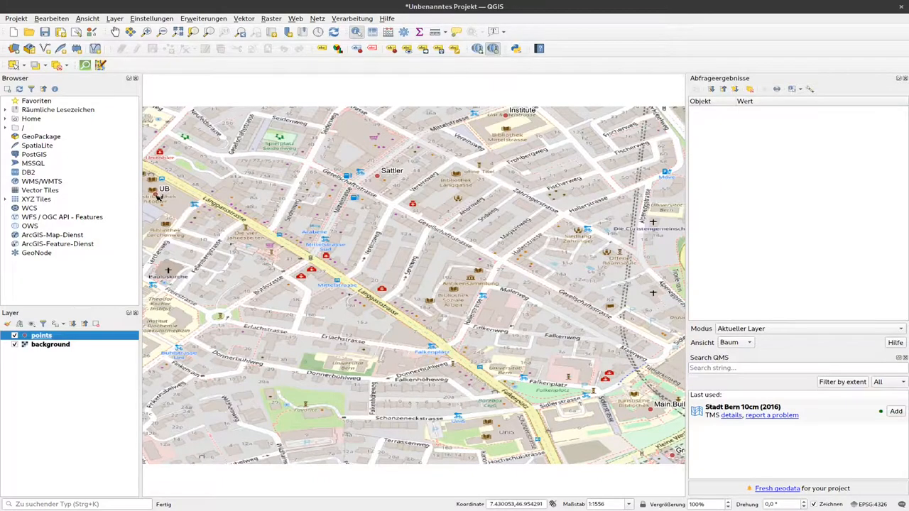
- Identify the UB point on the map, showing id 4, label UB
click(158, 196)
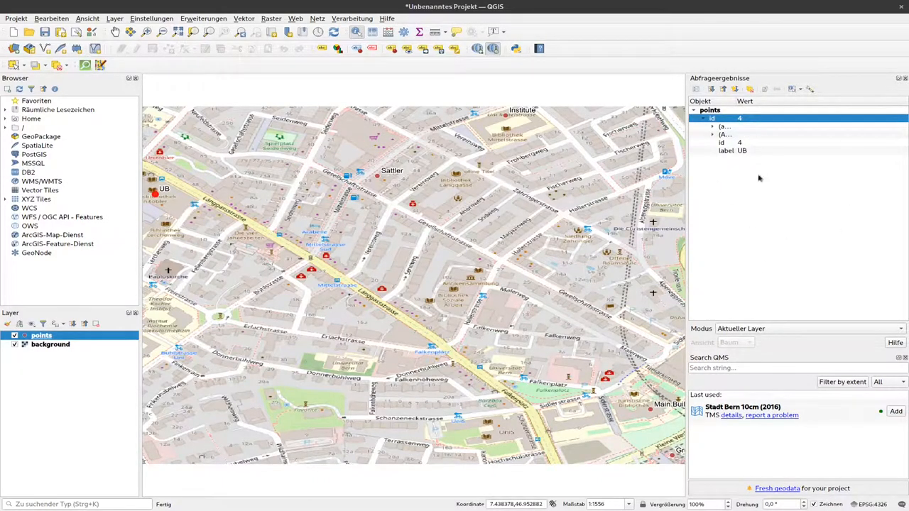
mouse_move(762, 151)
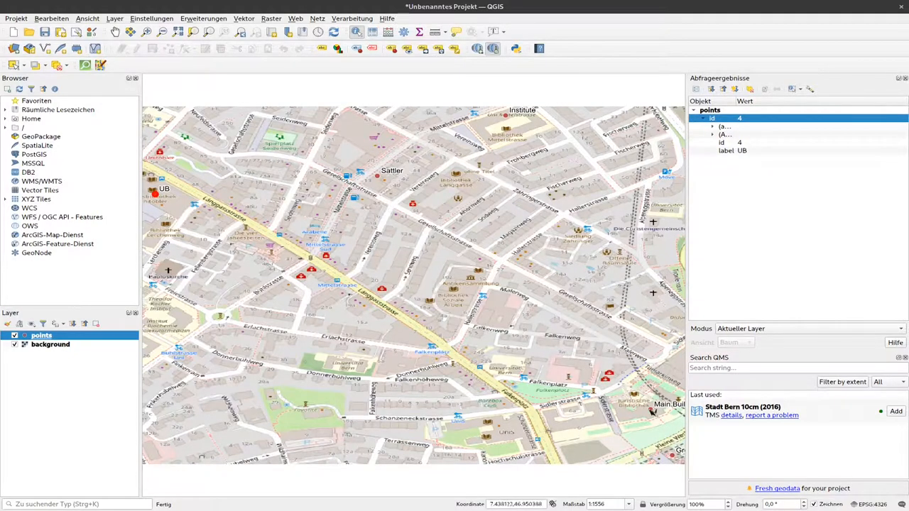
- Identify the Main Building point, showing id 2, label Main Building
click(650, 409)
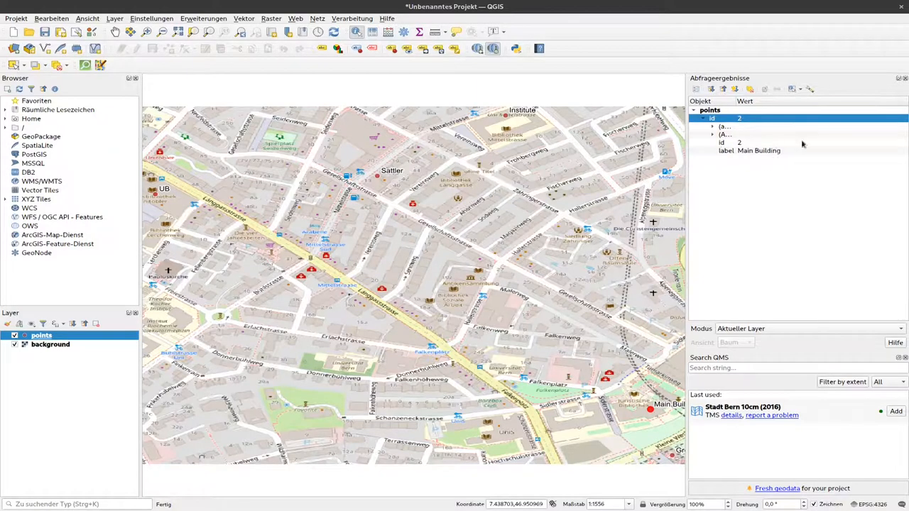
mouse_move(781, 151)
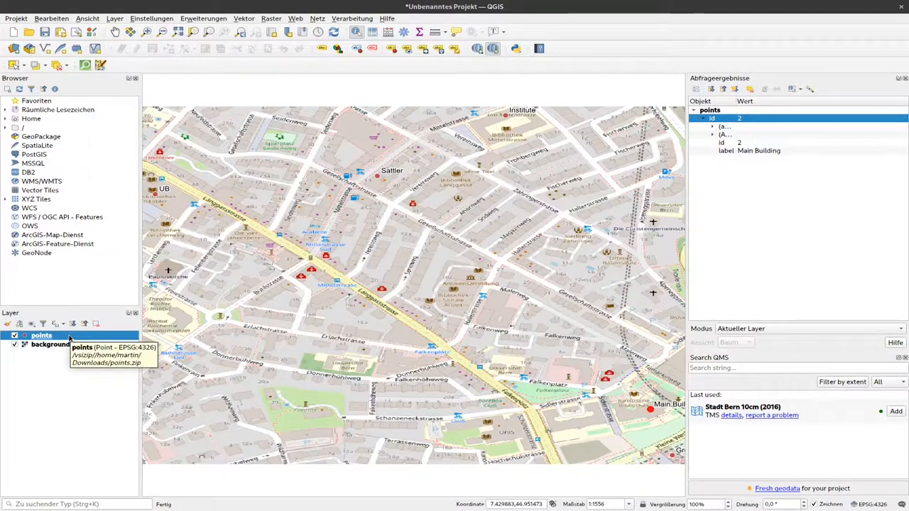
- Bring up the context menu for the points layer
right_click(41, 335)
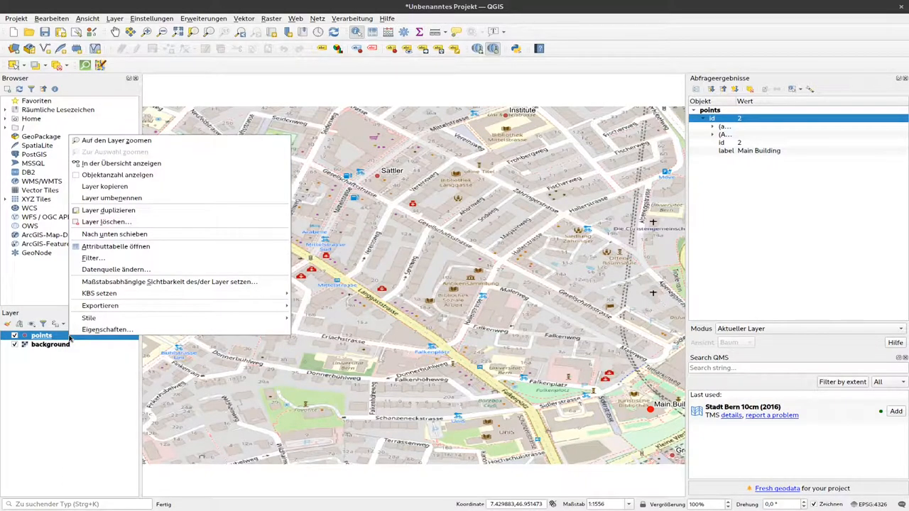
mouse_move(64, 335)
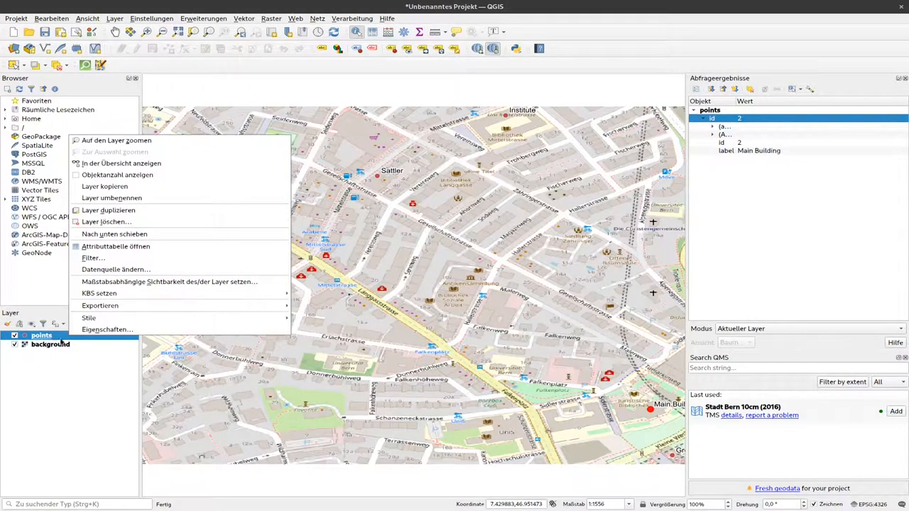
mouse_move(88, 318)
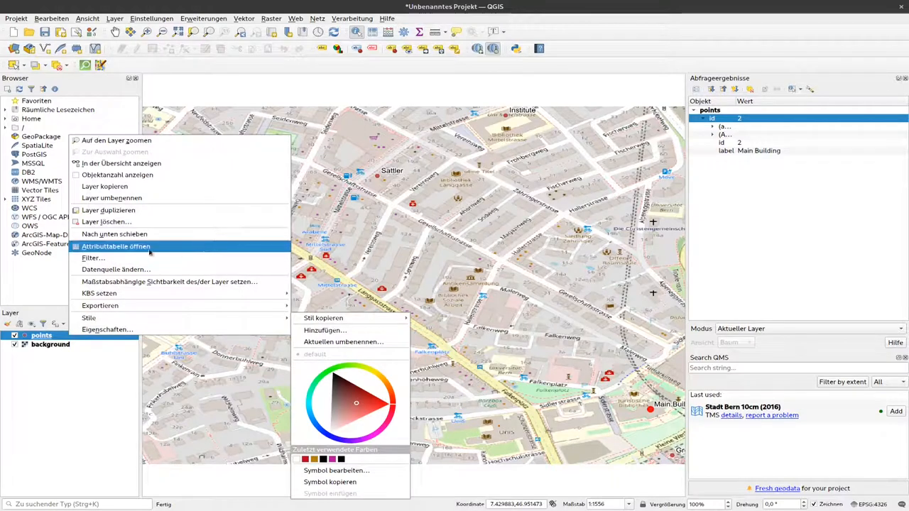
mouse_move(145, 247)
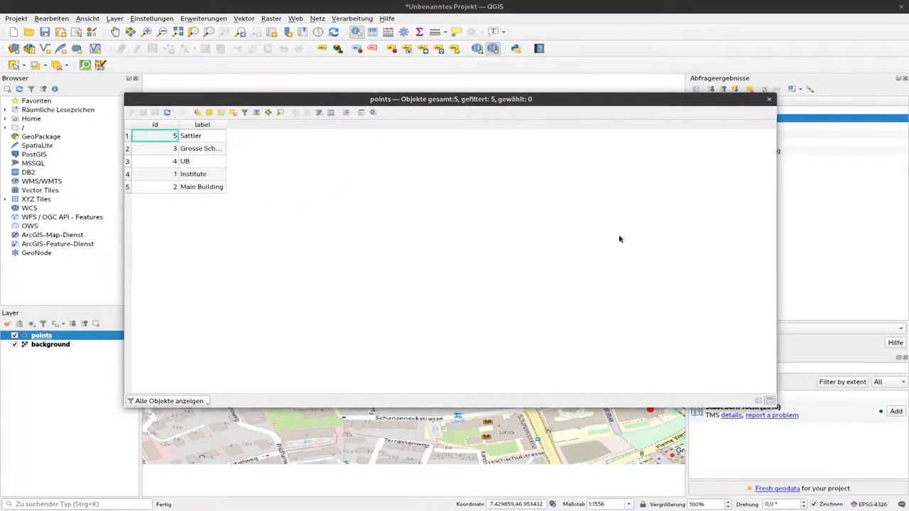
mouse_move(257, 307)
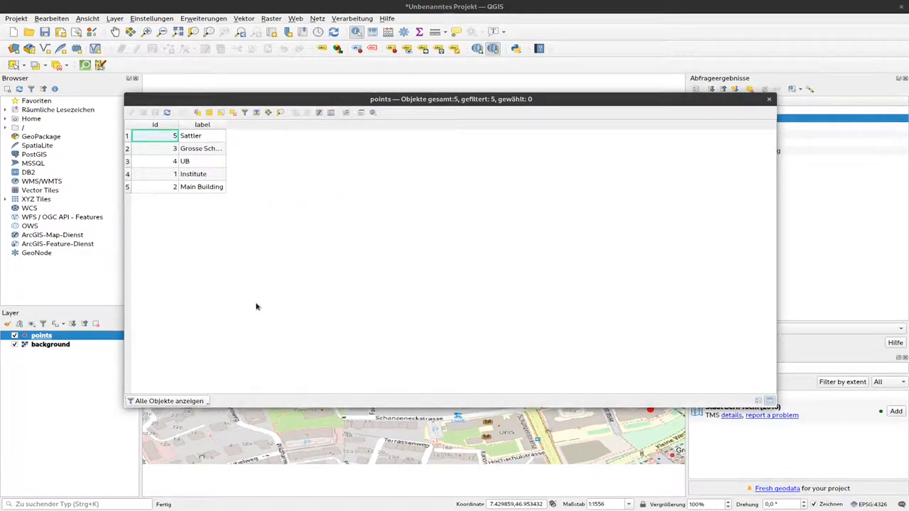
mouse_move(162, 196)
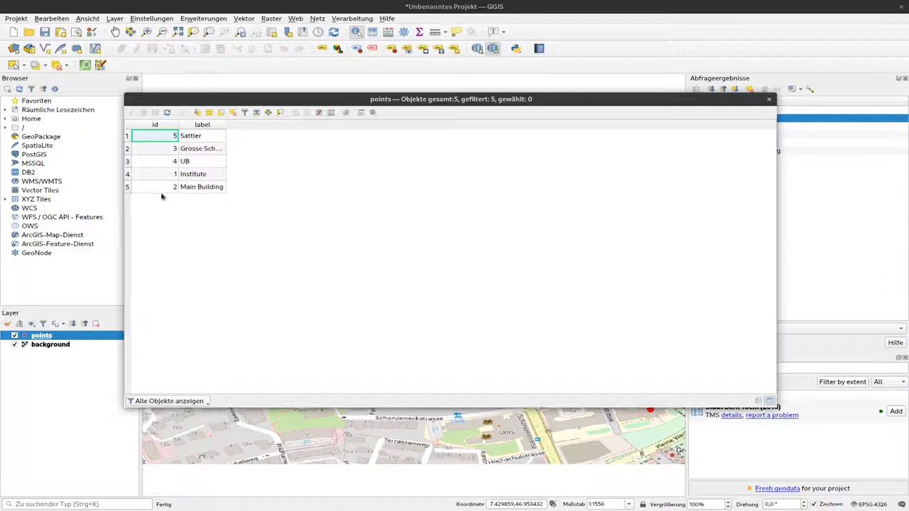
mouse_move(230, 152)
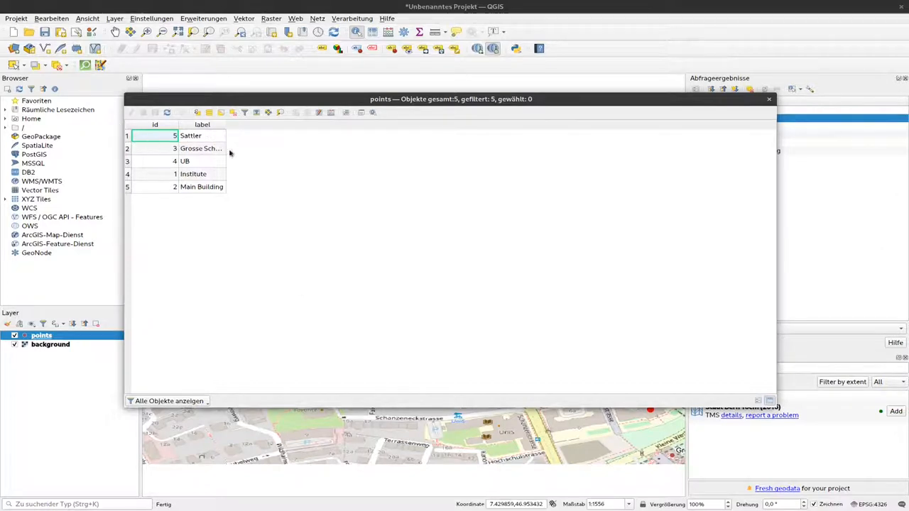
mouse_move(227, 192)
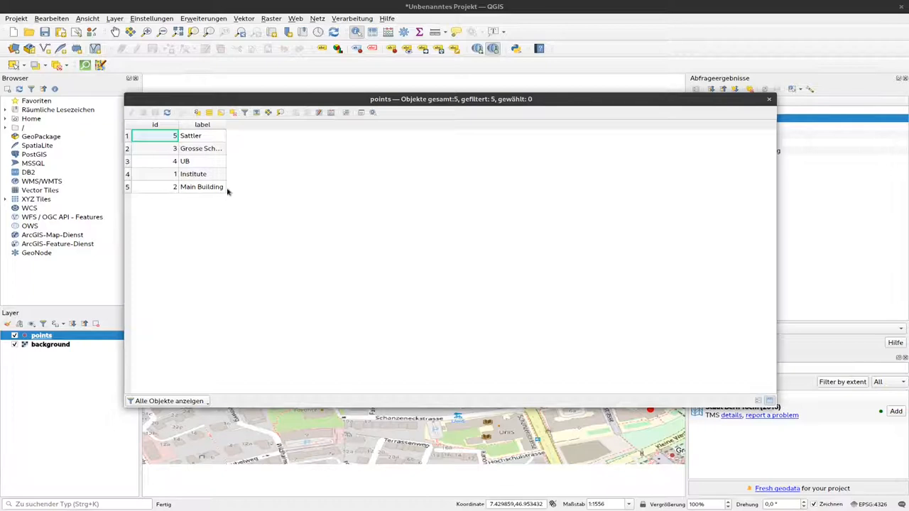
mouse_move(160, 146)
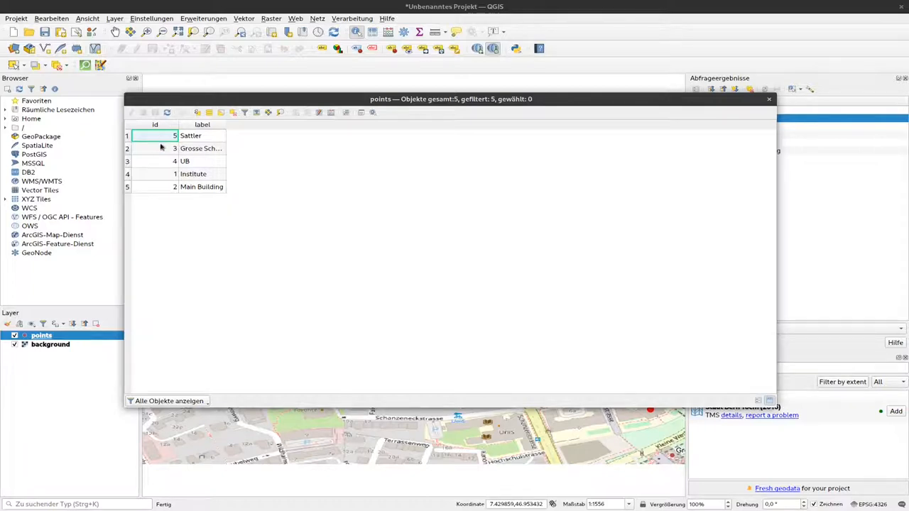
mouse_move(344, 147)
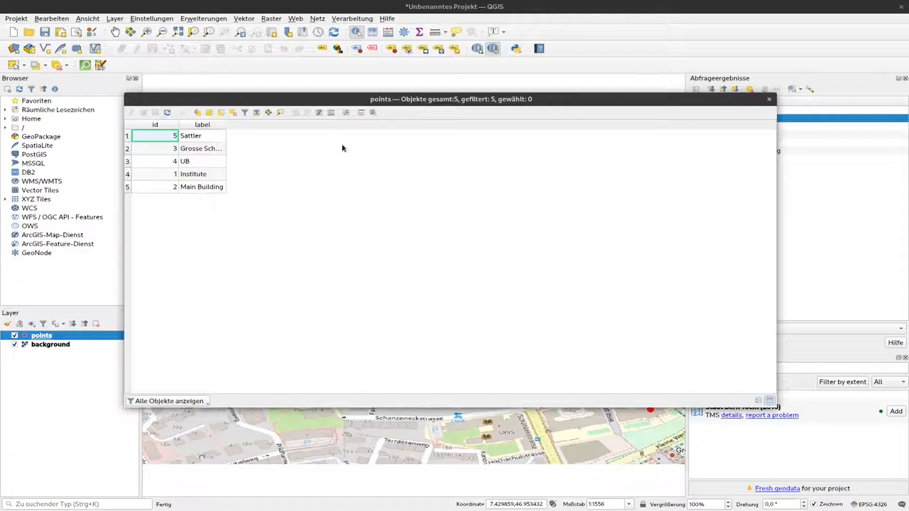
mouse_move(284, 208)
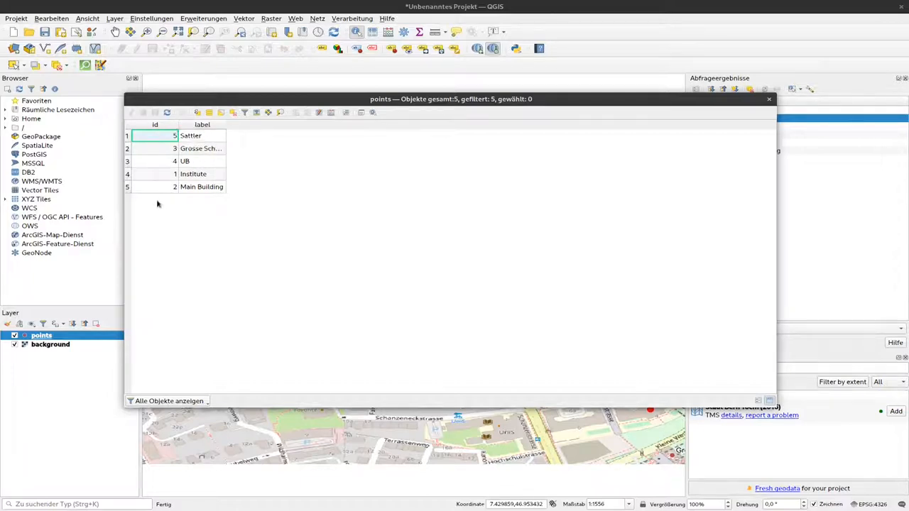
mouse_move(492, 324)
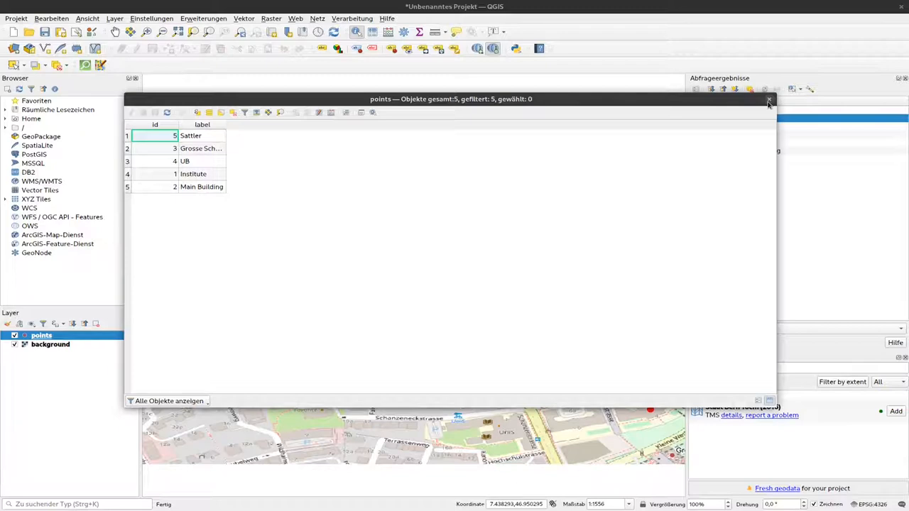
- Close the points attribute table and start adding a vector layer from a file
click(769, 99)
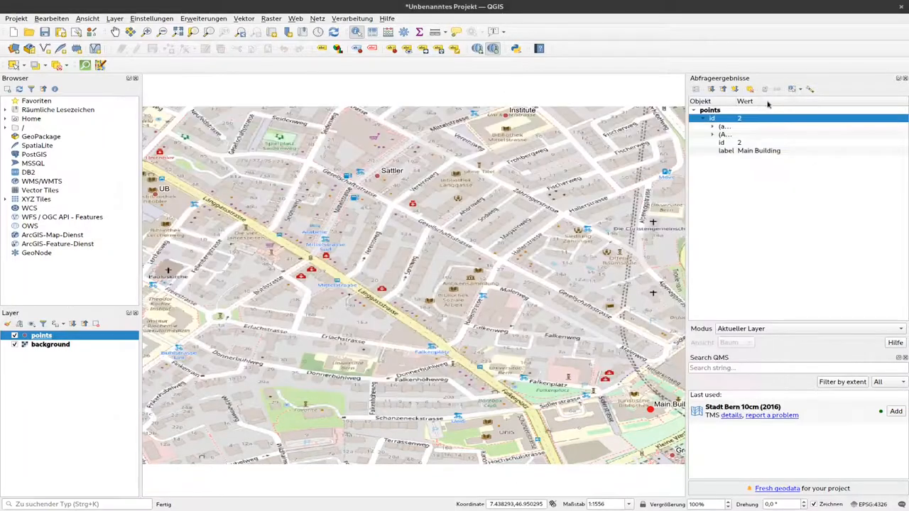
click(114, 19)
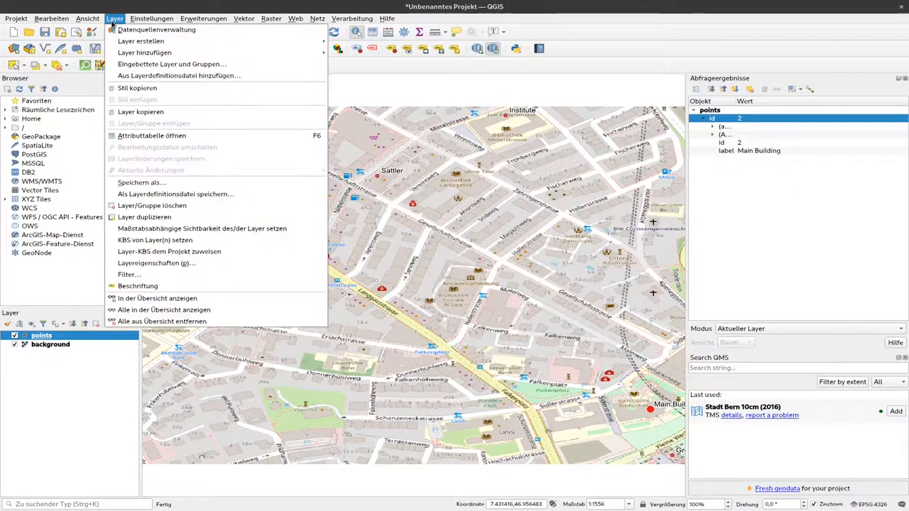
mouse_move(141, 40)
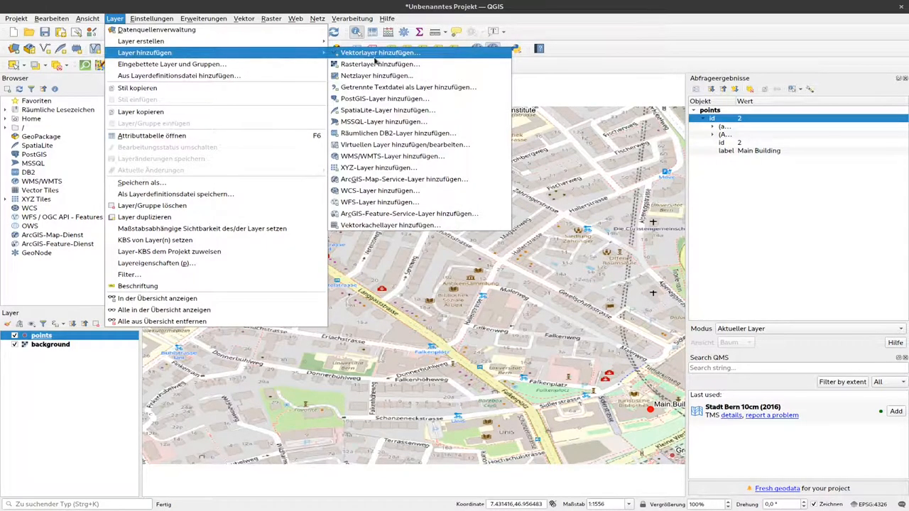
click(381, 52)
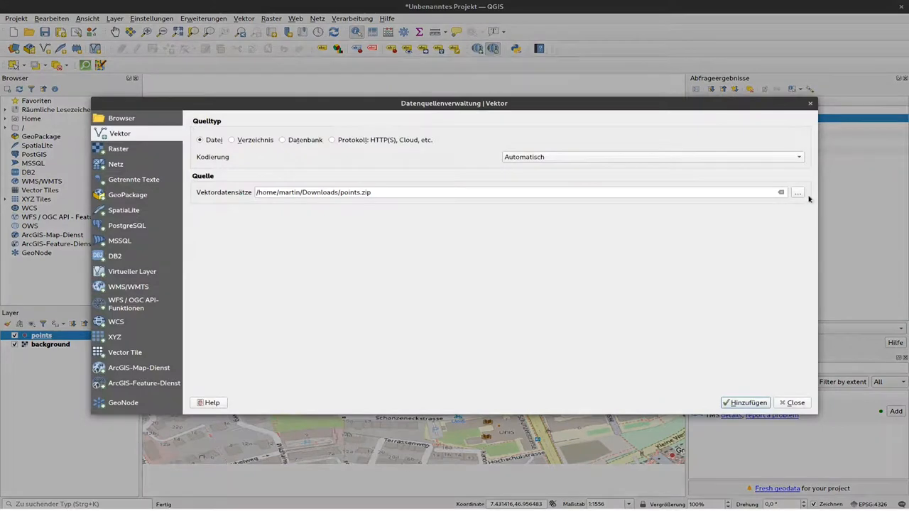
click(797, 192)
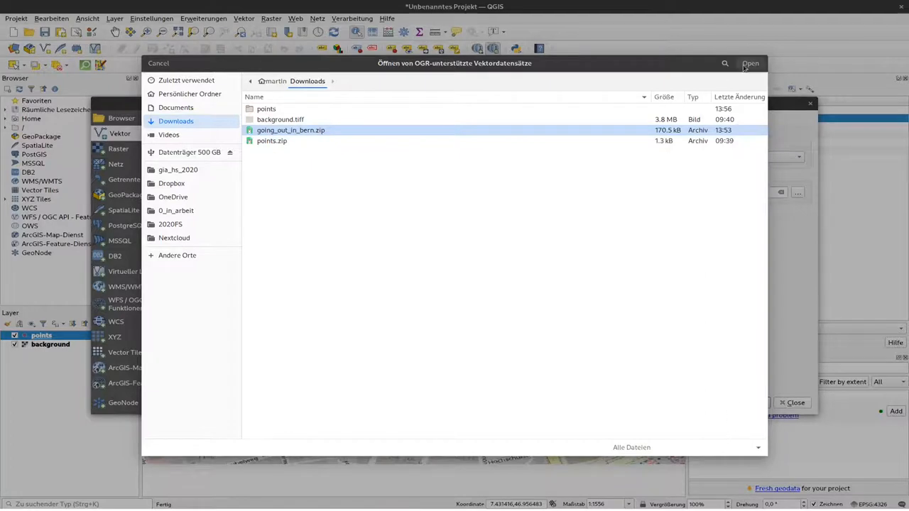
- Add going_out_in_bern.zip from Downloads as a new vector layer
click(750, 63)
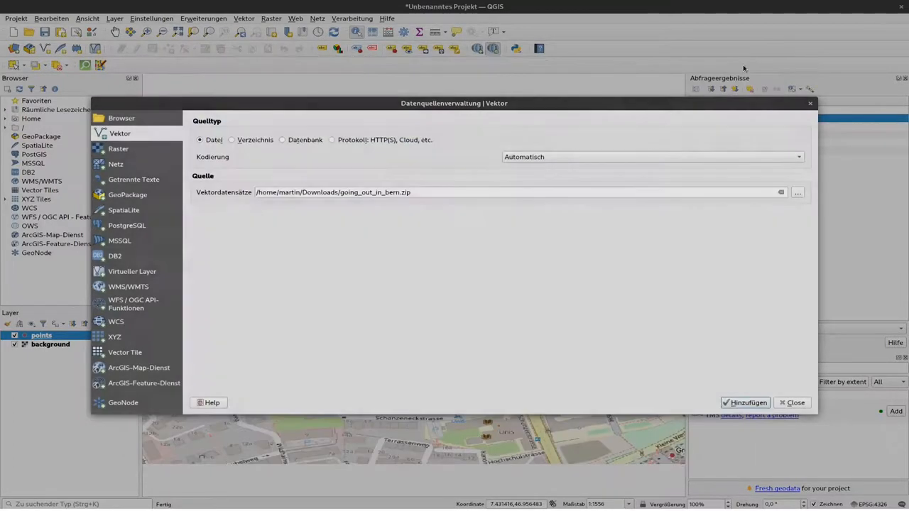
click(744, 404)
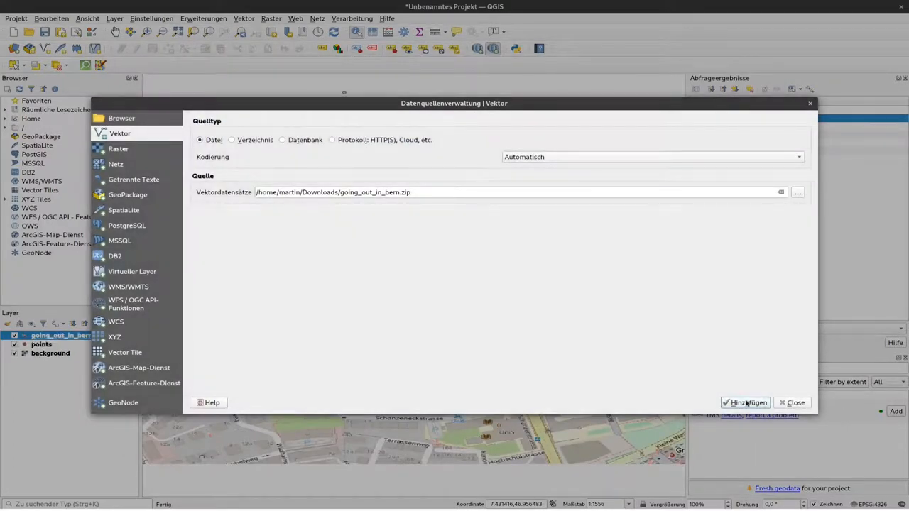
click(744, 404)
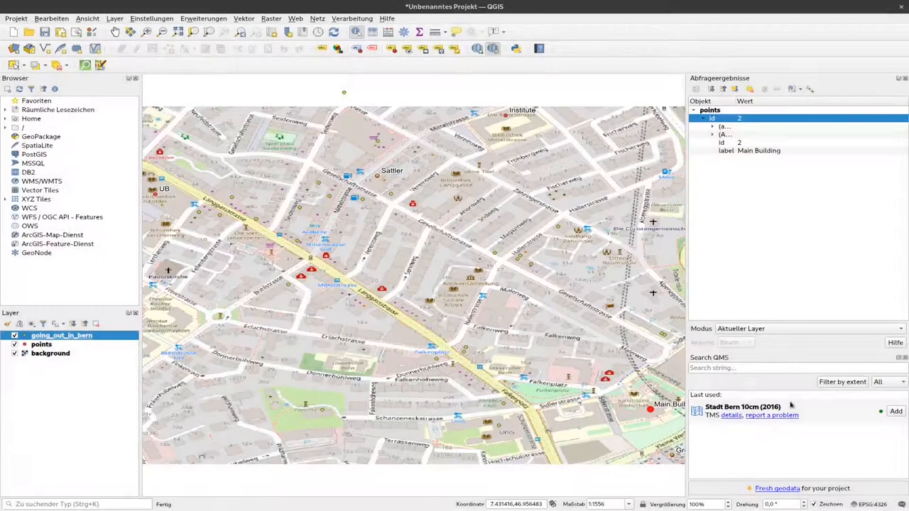
mouse_move(61, 335)
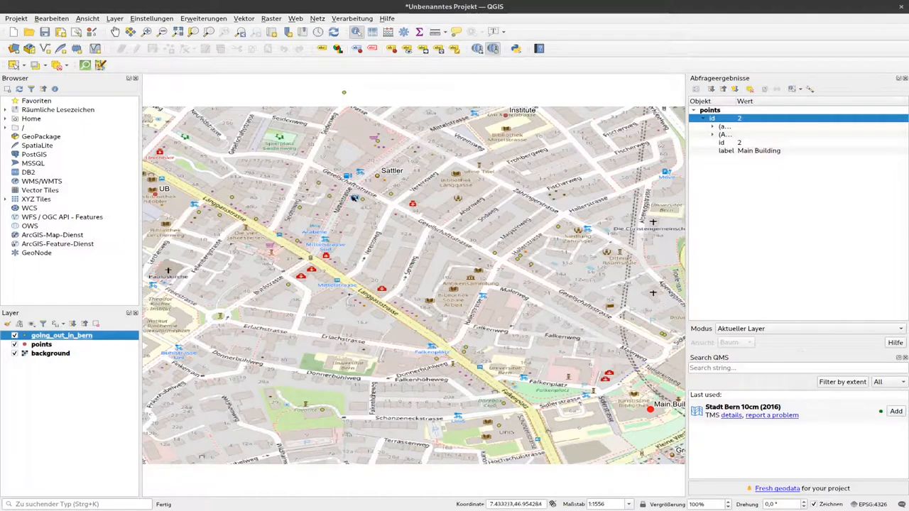
mouse_move(398, 196)
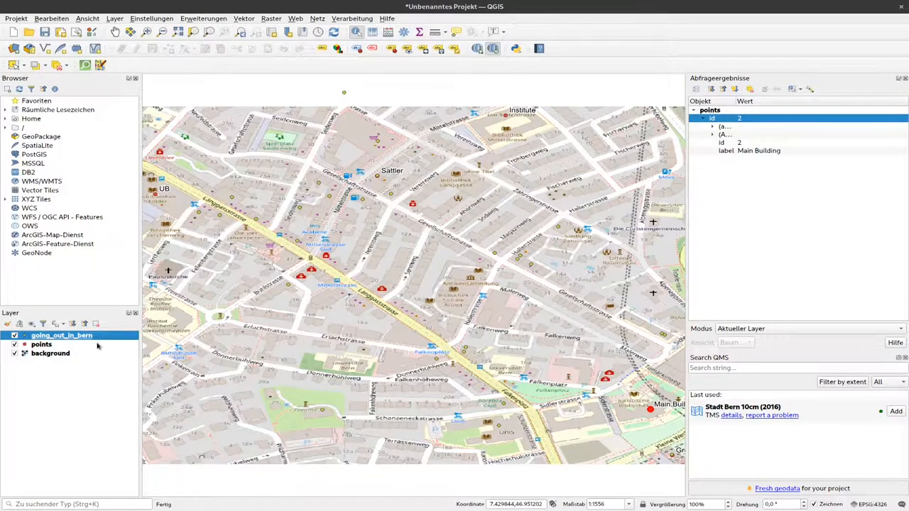
- Show the going_out_in_bern attribute table and scan across its columns for the 522 features
right_click(61, 336)
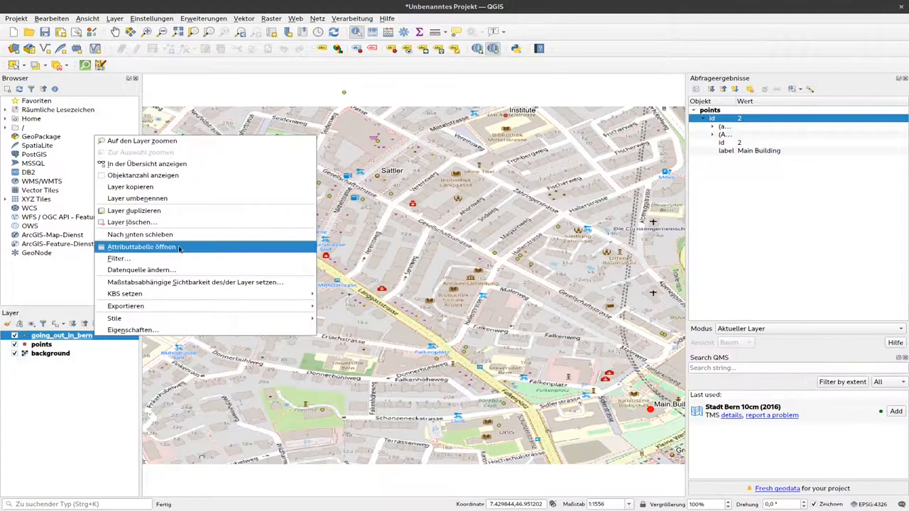
click(142, 247)
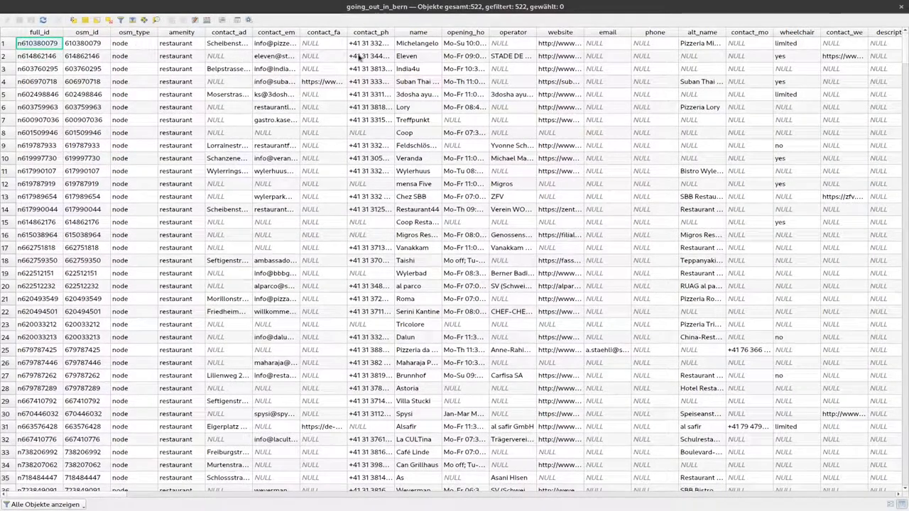
mouse_move(202, 148)
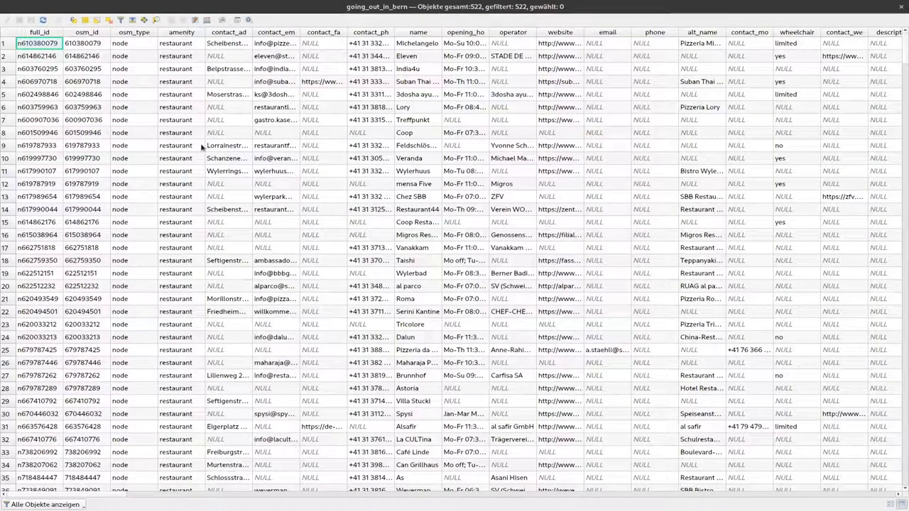
mouse_move(114, 502)
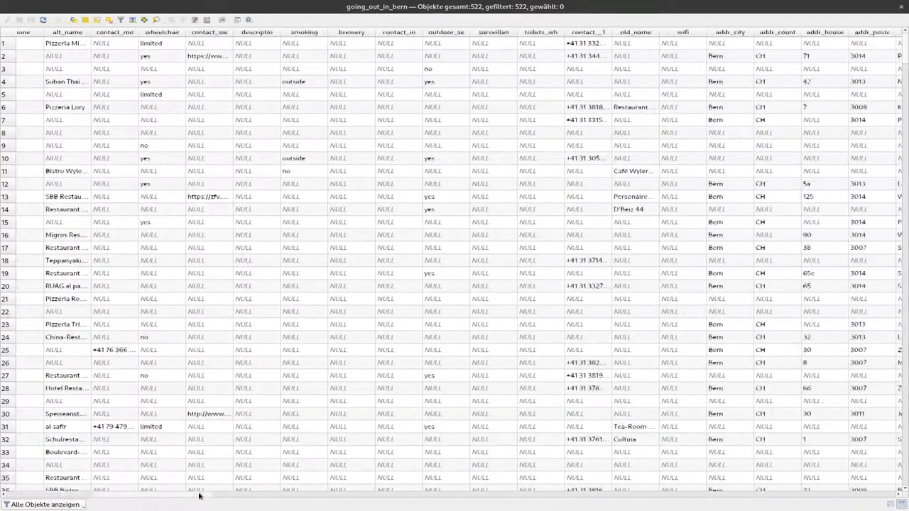
scroll(right, 3)
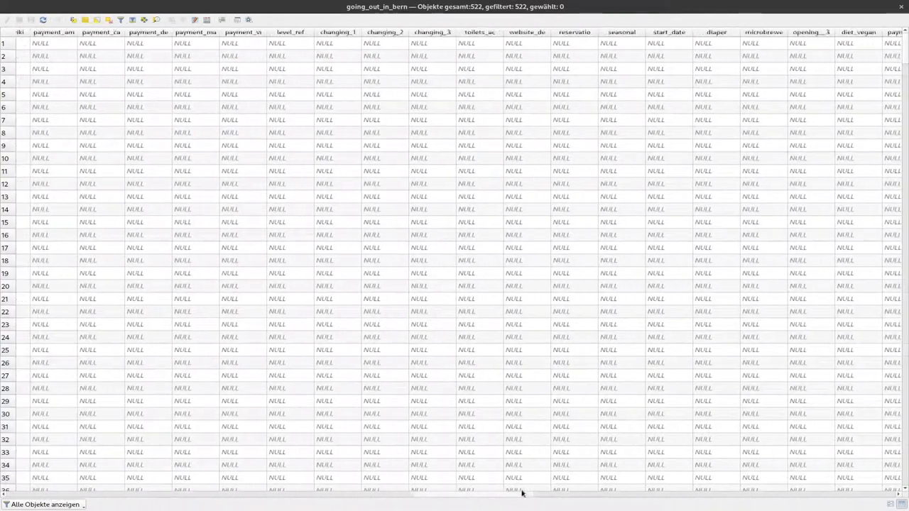
scroll(right, 3)
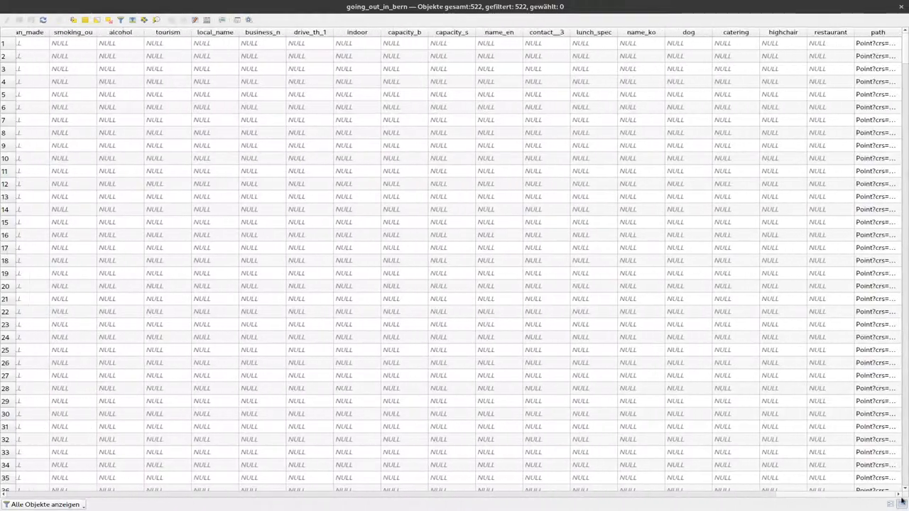
scroll(left, 3)
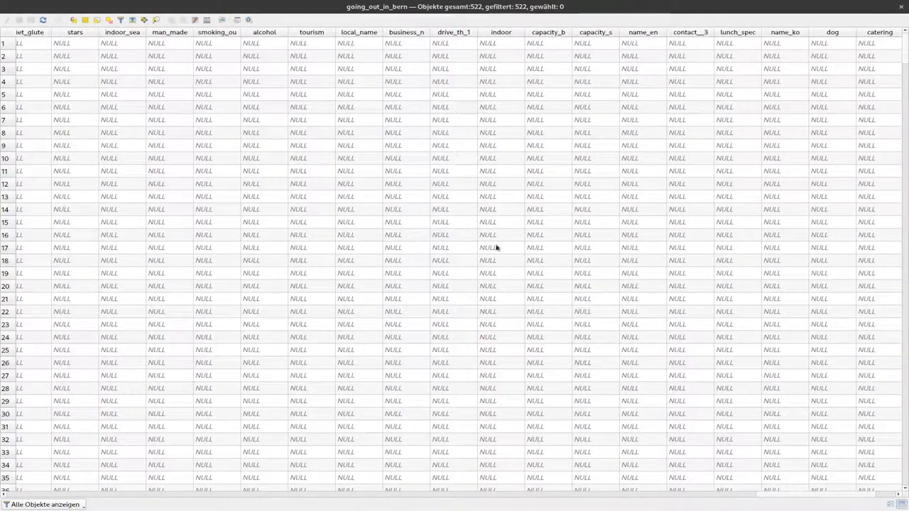
scroll(right, 3)
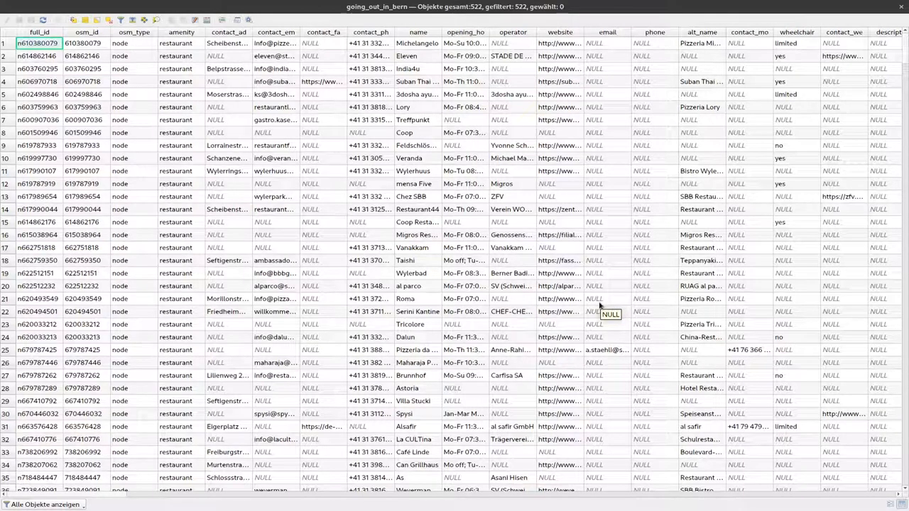
mouse_move(589, 324)
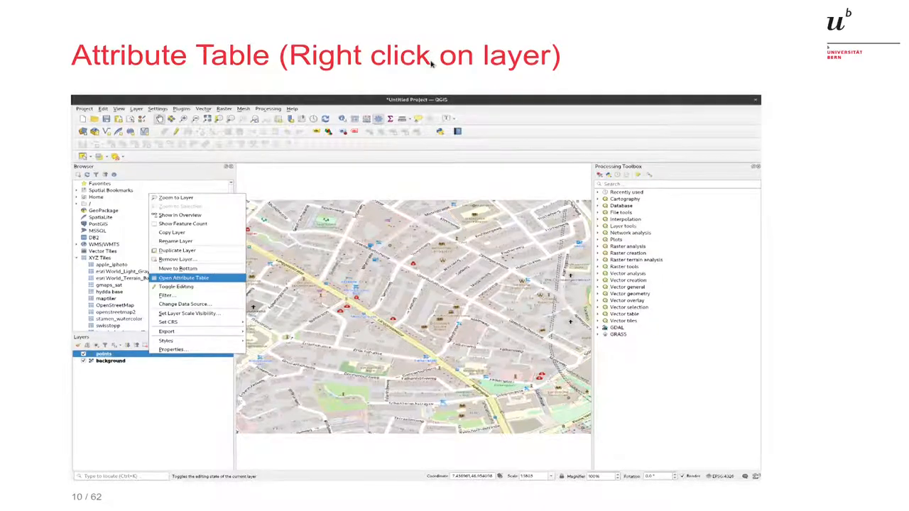
- Switch from the slides back to QGIS
key(Right)
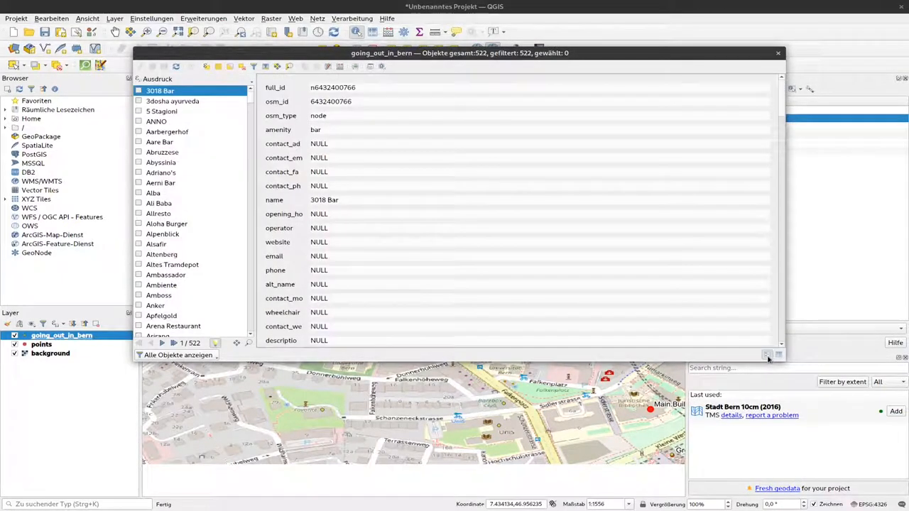
- Select Aarbergerhof in the form's feature list and scroll through its details
click(172, 100)
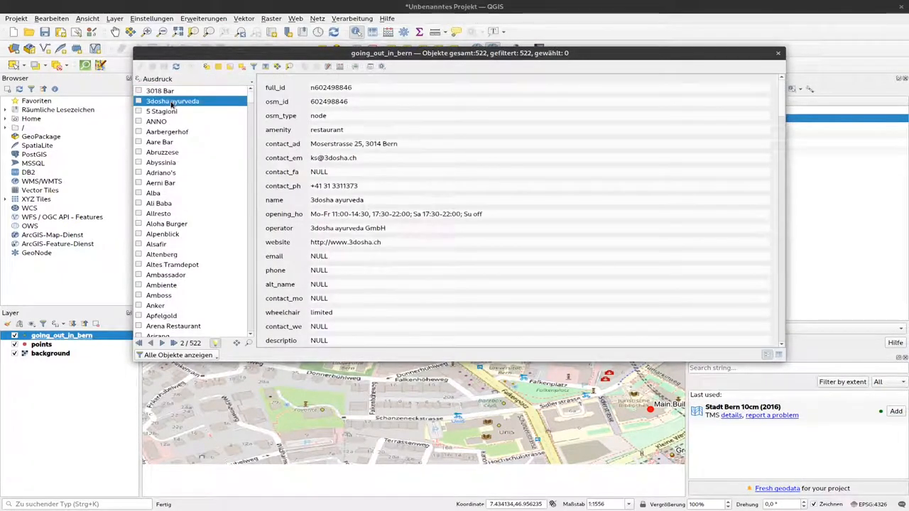
click(168, 130)
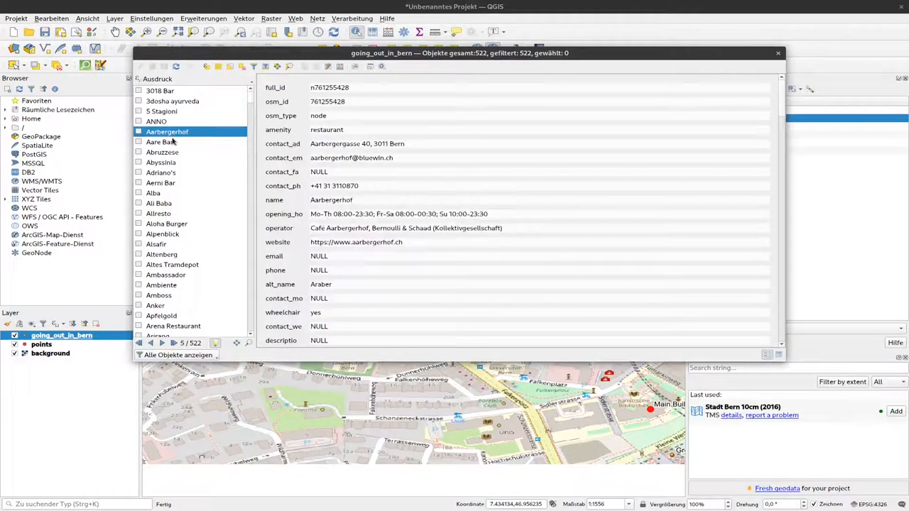
mouse_move(401, 320)
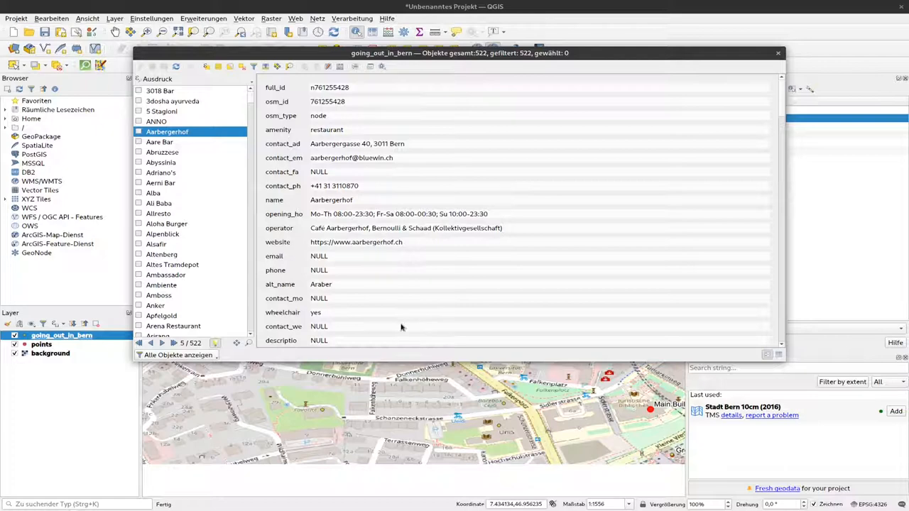
scroll(down, 3)
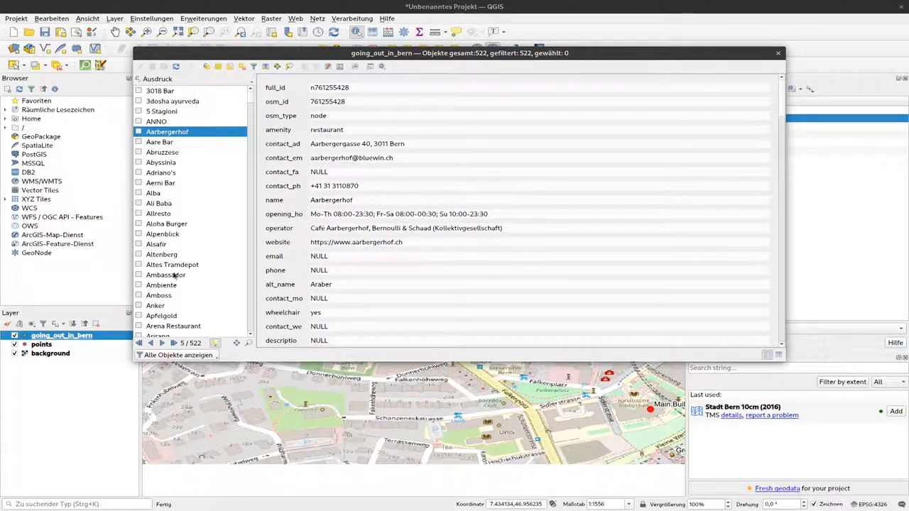
mouse_move(458, 170)
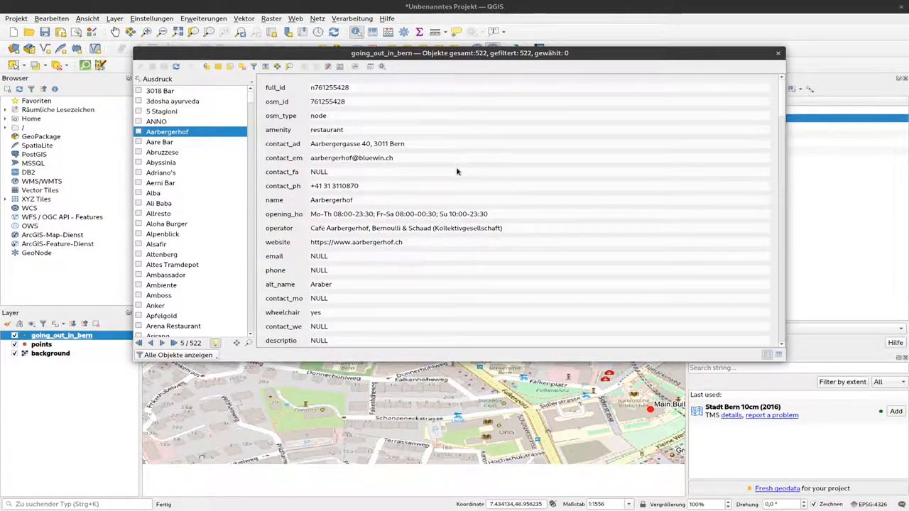
mouse_move(485, 190)
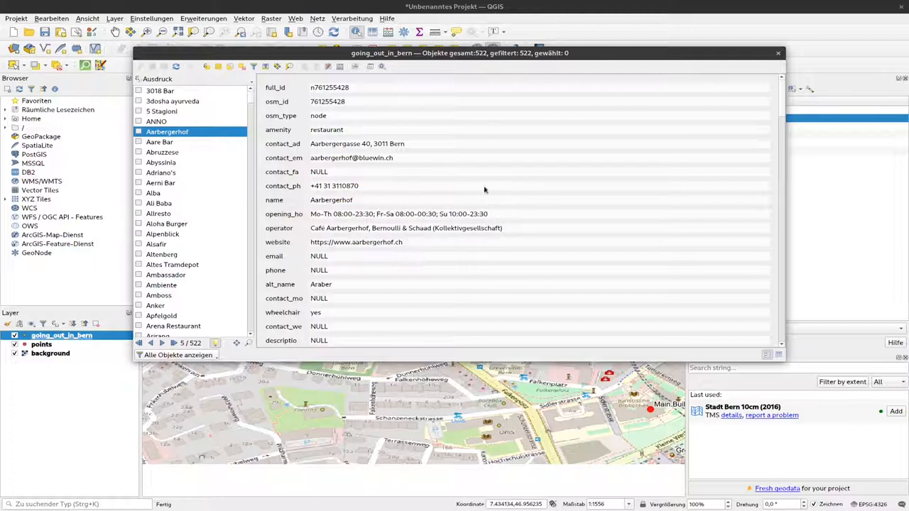
mouse_move(724, 330)
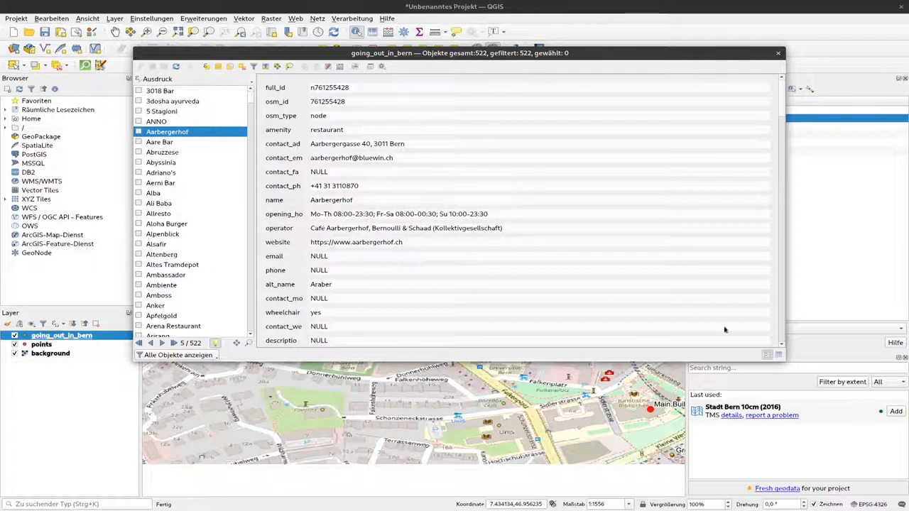
mouse_move(716, 318)
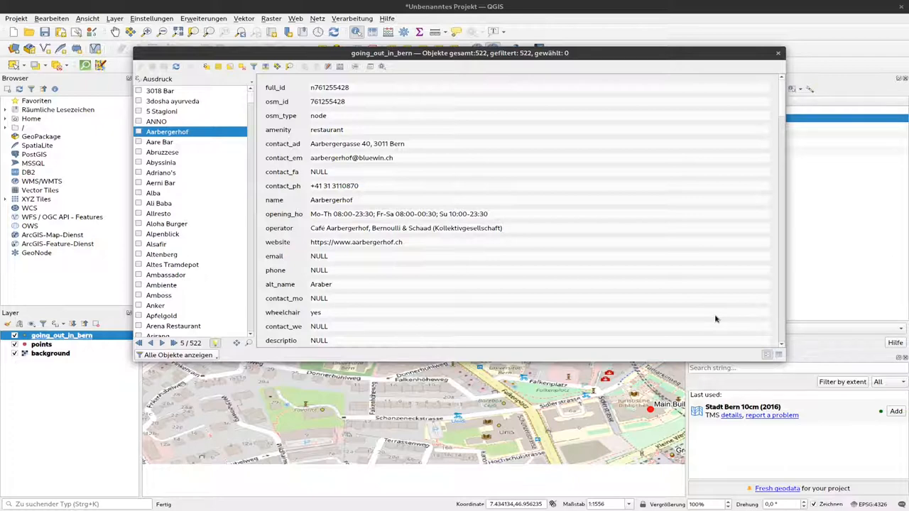
mouse_move(422, 241)
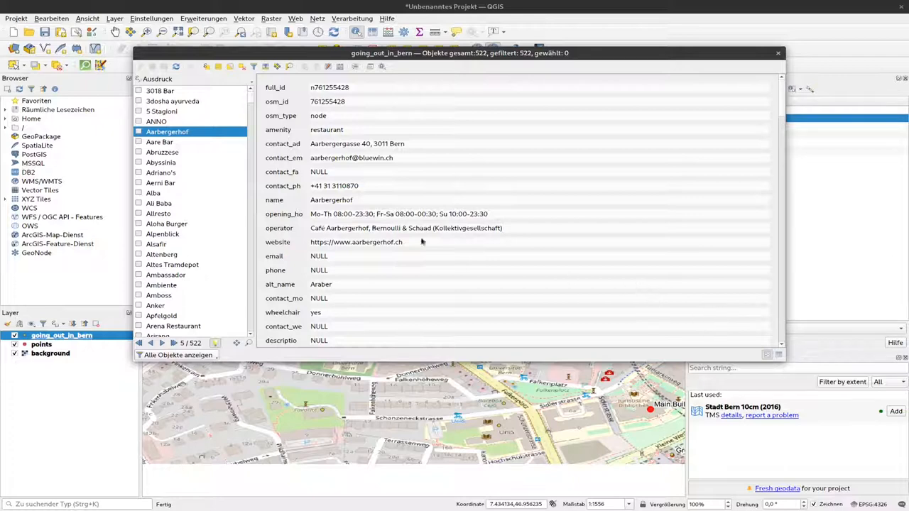
mouse_move(388, 213)
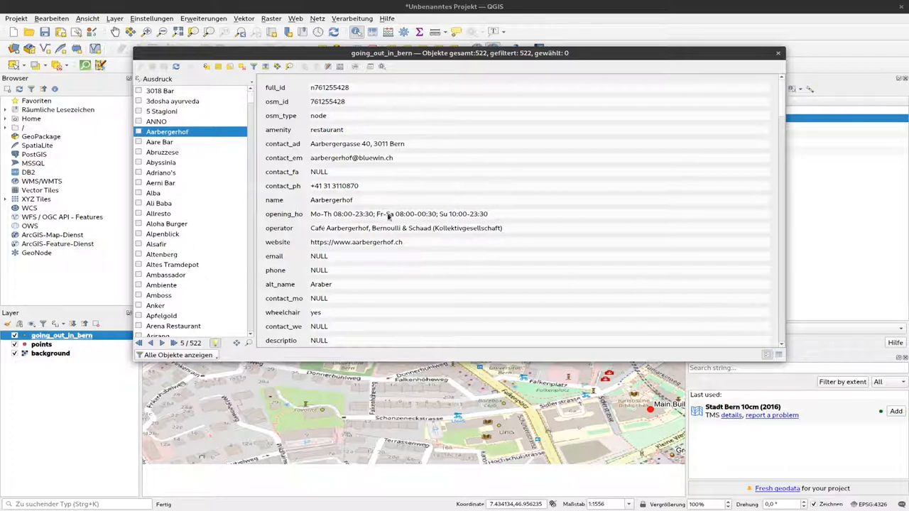